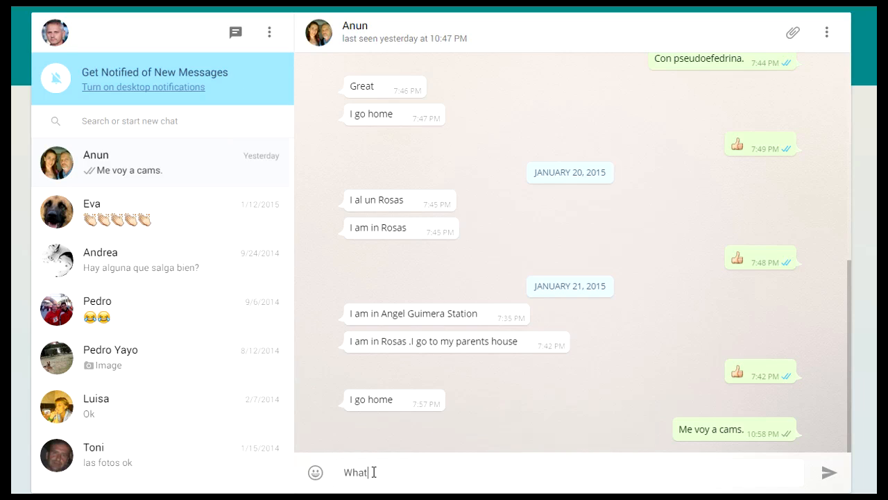
Type the unsent draft 'Whatsapp now has a de' in the Anun chat
text(s)
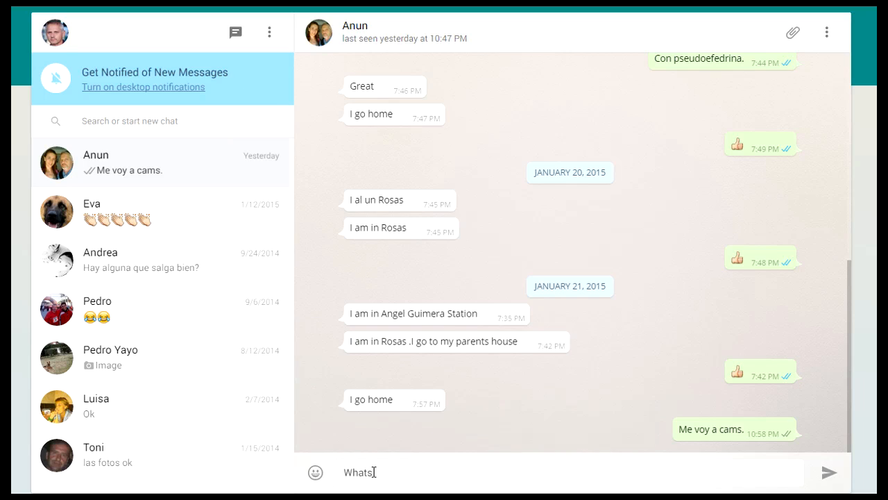
text(app n)
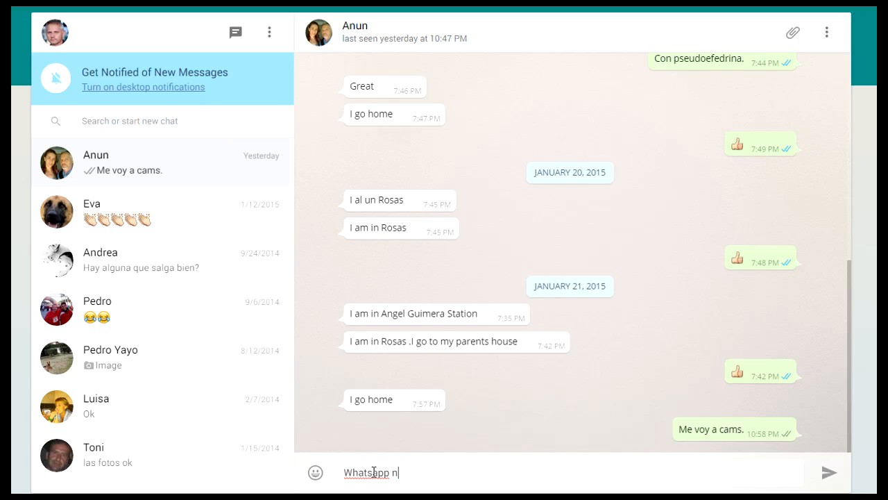
text(ow has)
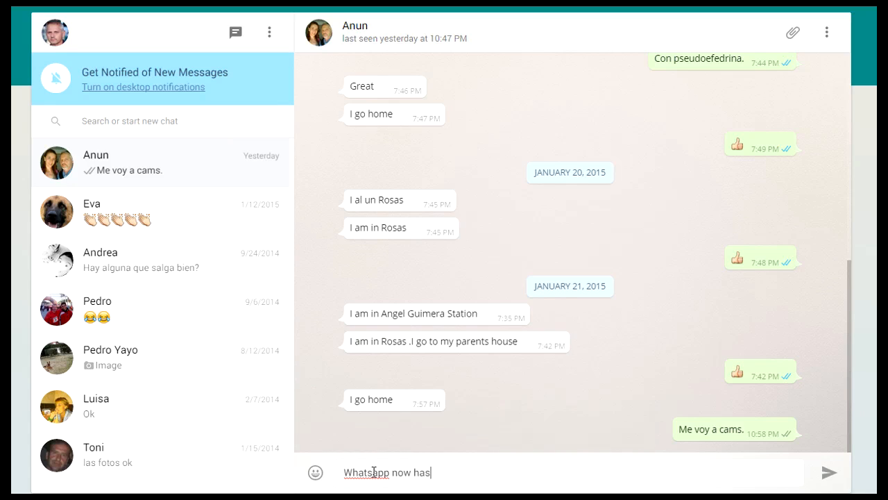
text(a de)
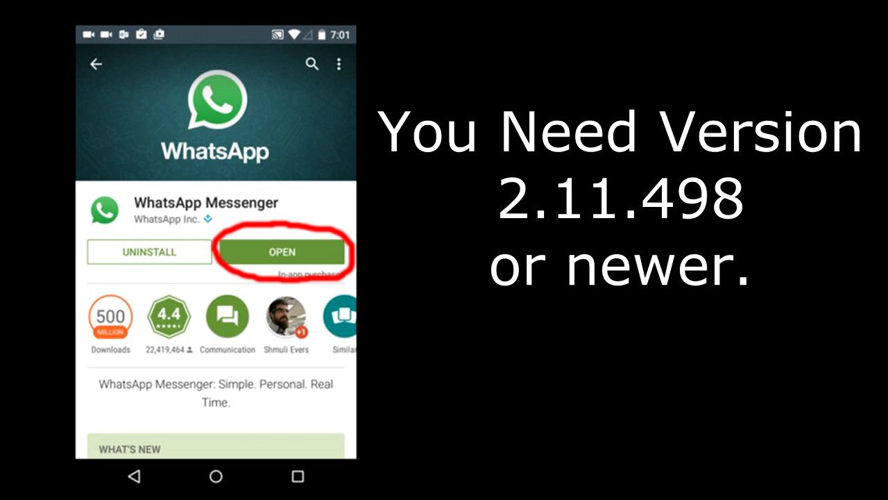
Launch WhatsApp on the phone and pick WhatsApp Web from the three-dot menu
click(283, 252)
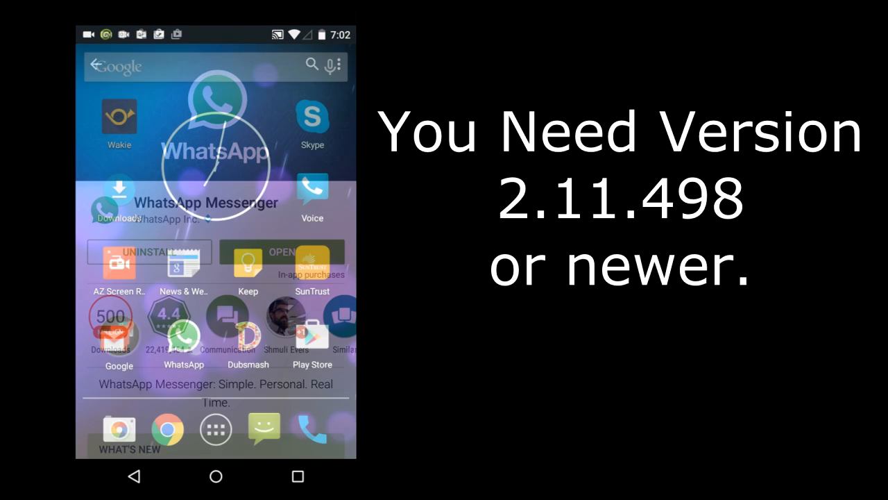
click(281, 252)
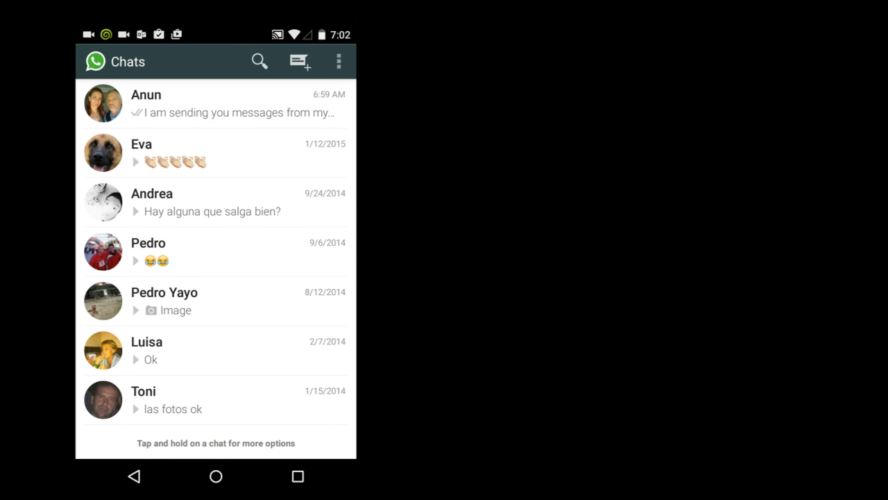
click(339, 61)
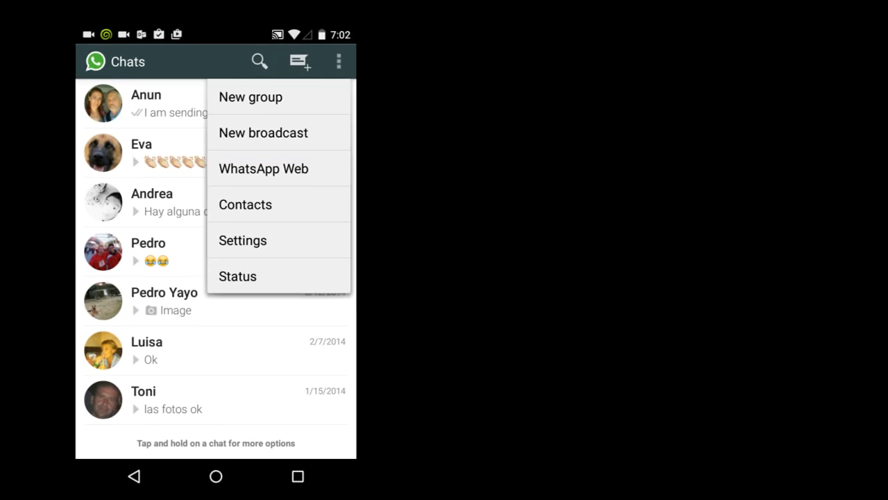
click(263, 169)
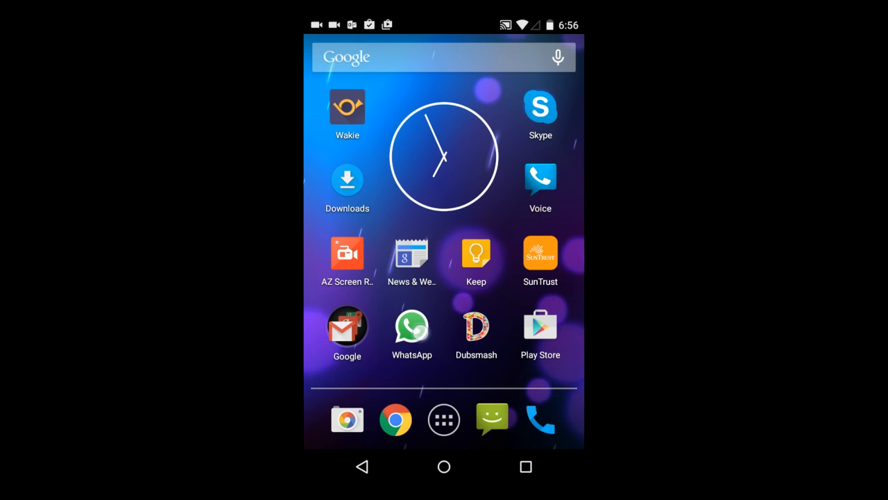
Relaunch WhatsApp on the phone and choose WhatsApp Web from its overflow menu
click(411, 324)
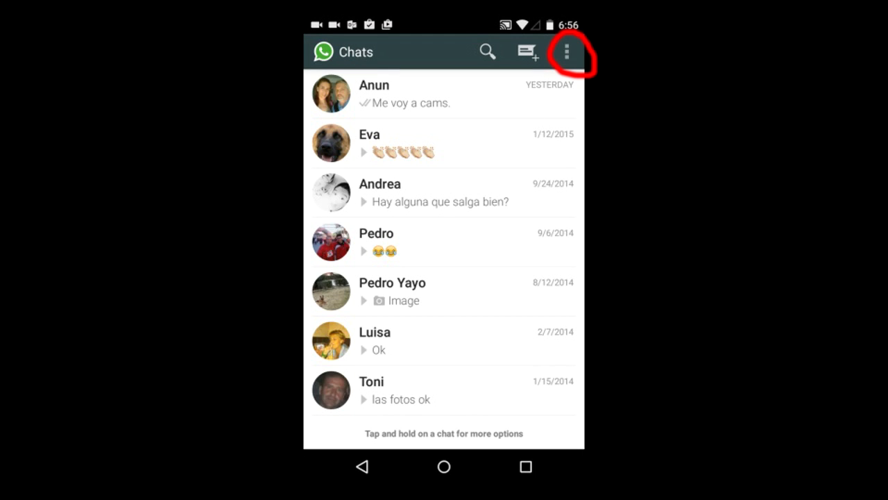
click(568, 51)
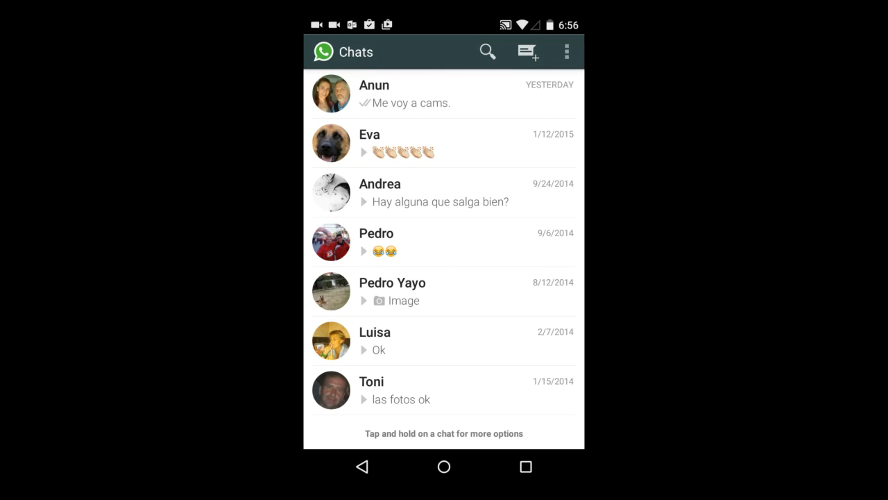
click(568, 51)
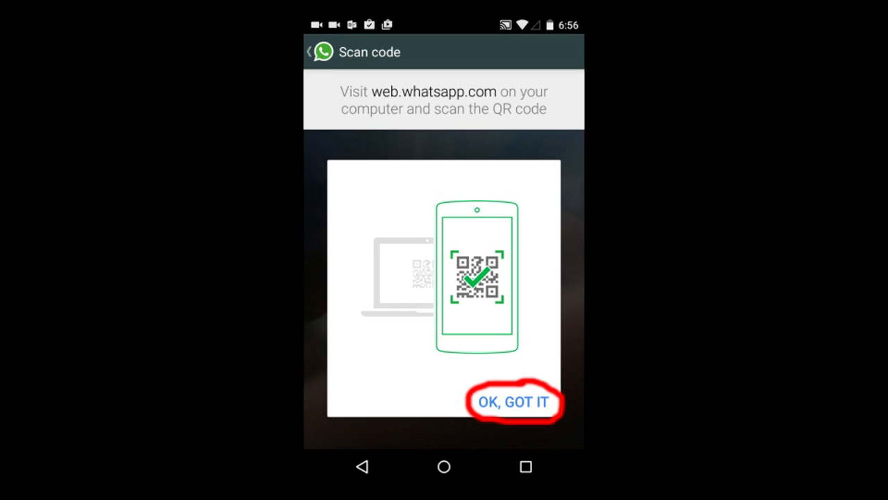
Accept the 'OK, GOT IT' instructions and scan the web.whatsapp.com QR code
click(513, 401)
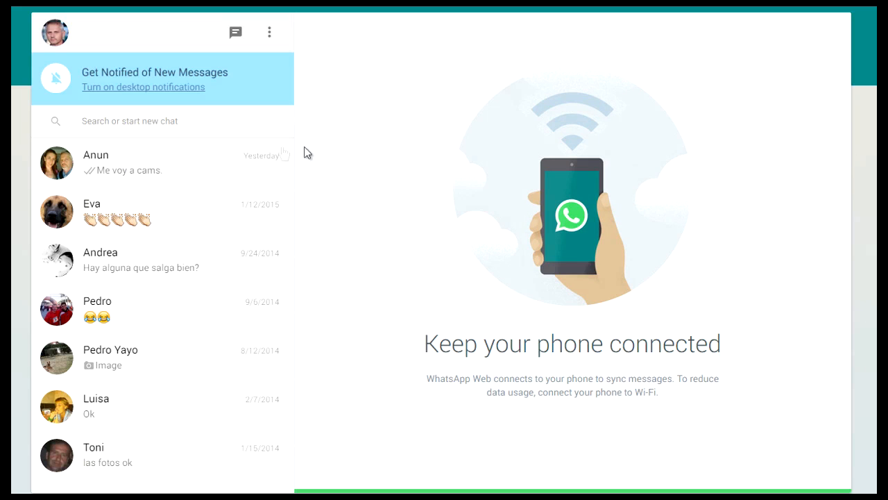
Open Anun's chat and type the unsent draft 'WhatsApp now has a desk top'
click(160, 162)
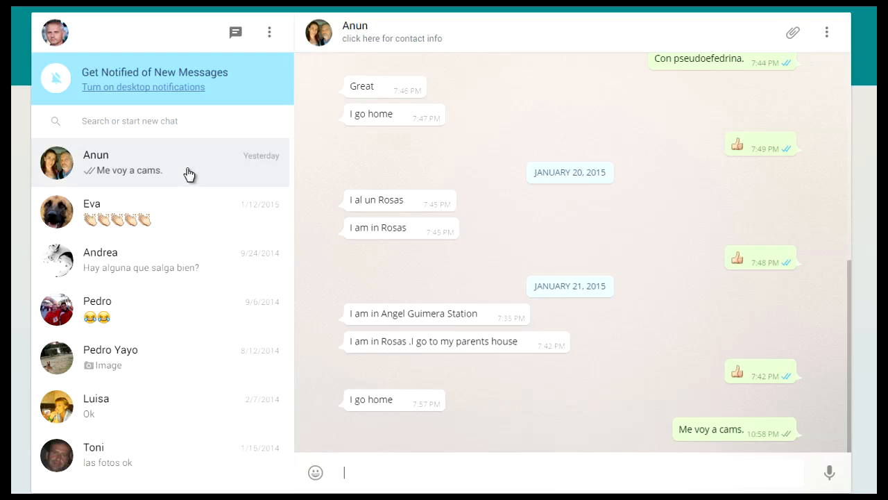
text(WhatsApp)
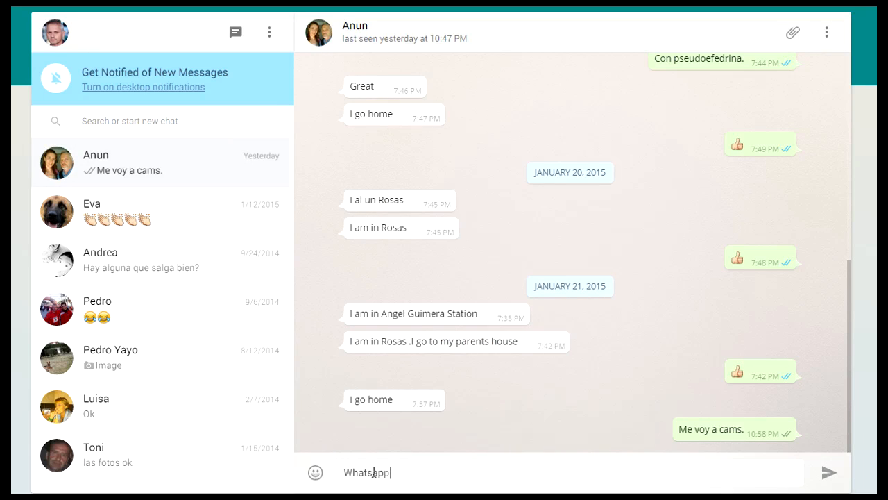
text(now has a desk top)
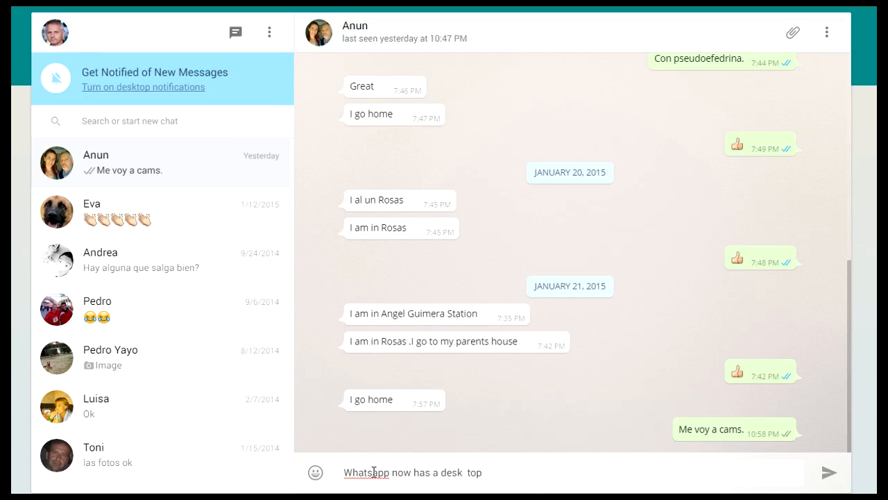